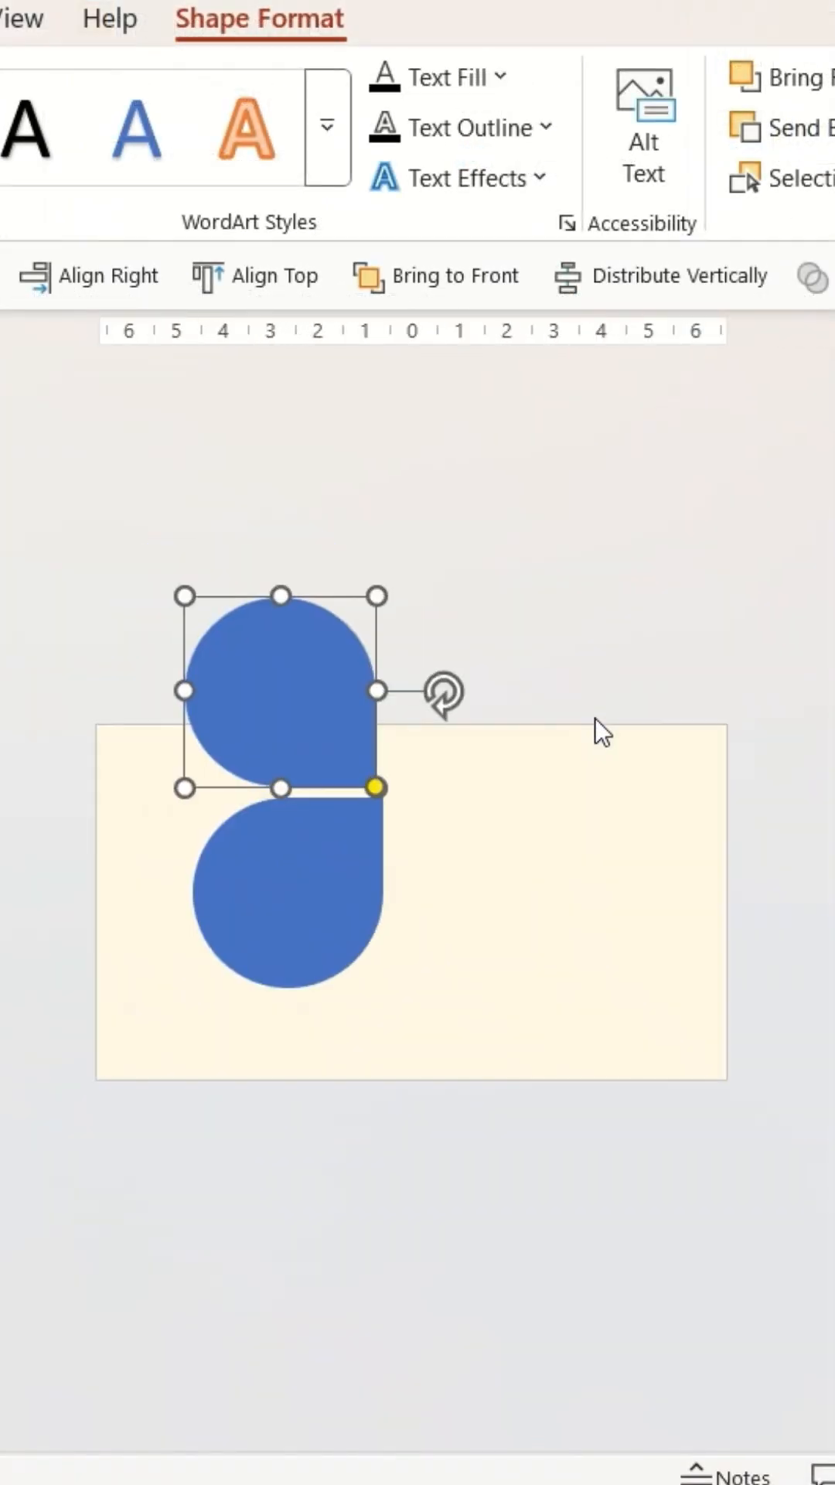
Drag a teardrop copy into place as the final petal of the four-petal clover.
left_click_drag(279, 691, 530, 700)
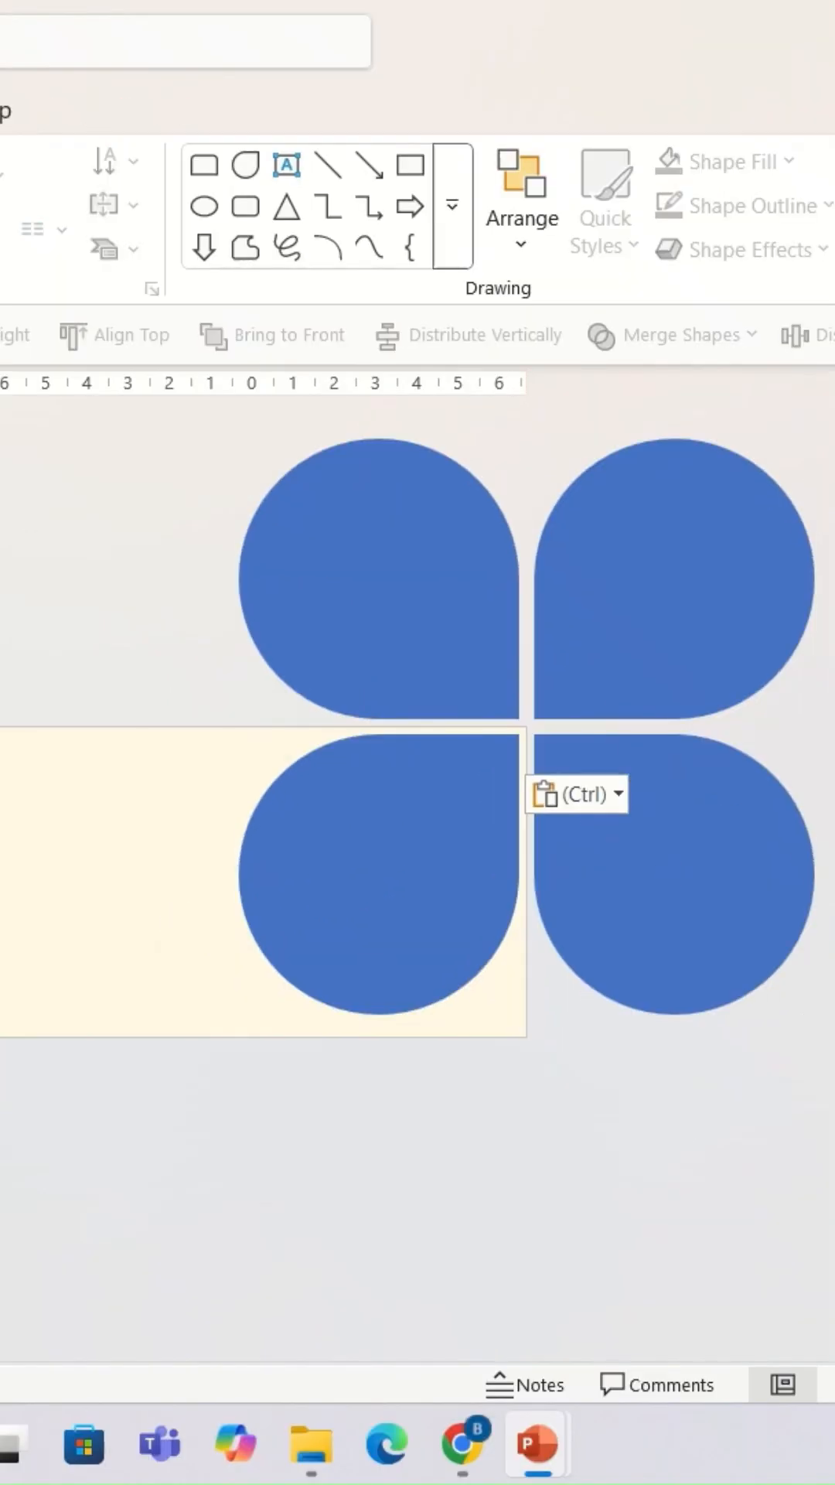
left_click(674, 912)
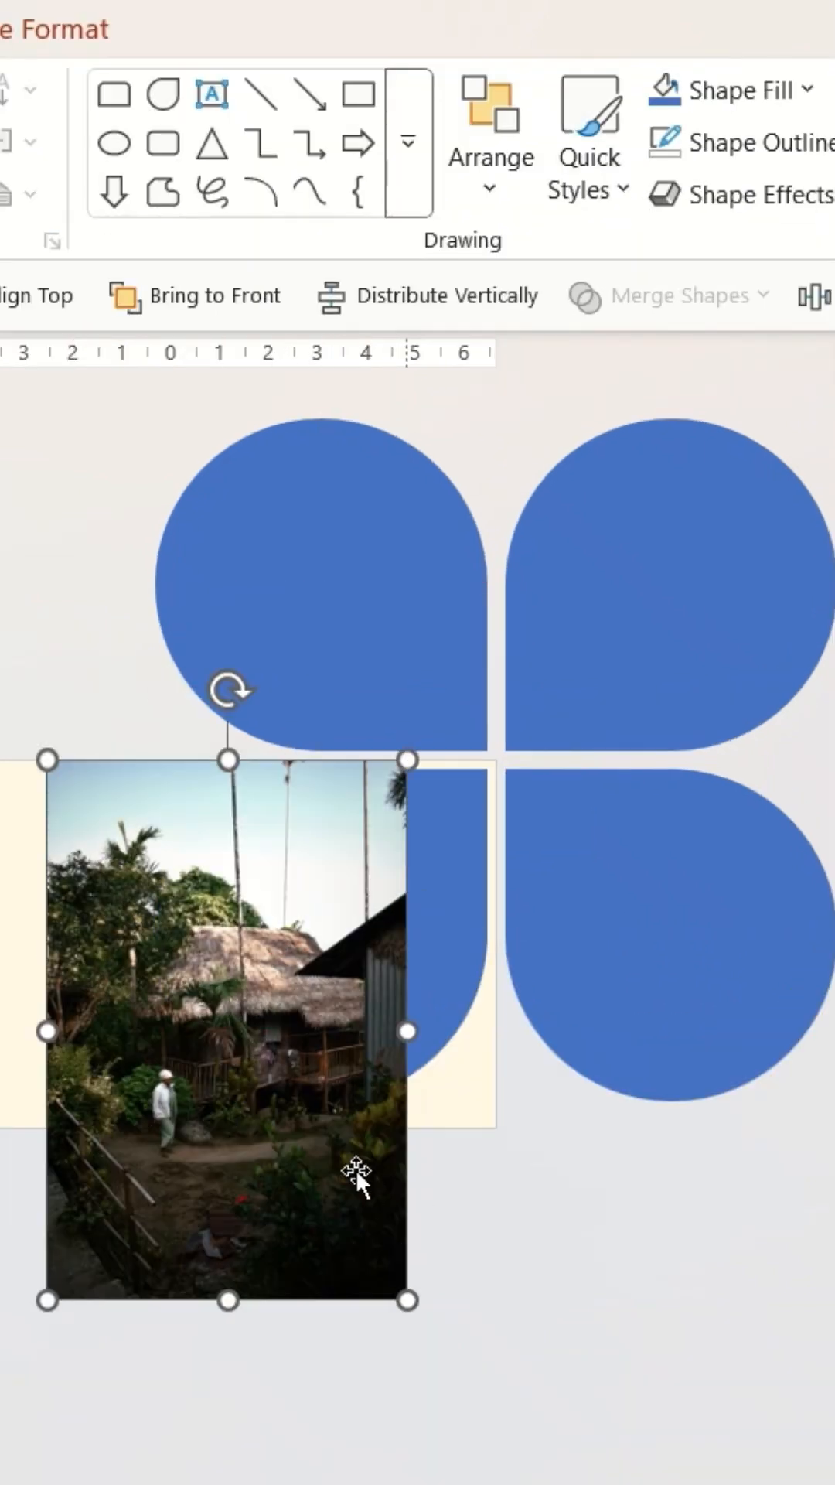
Move the hut photo over the lower-left petal and search for Merge Shapes.
left_click_drag(358, 1174, 561, 869)
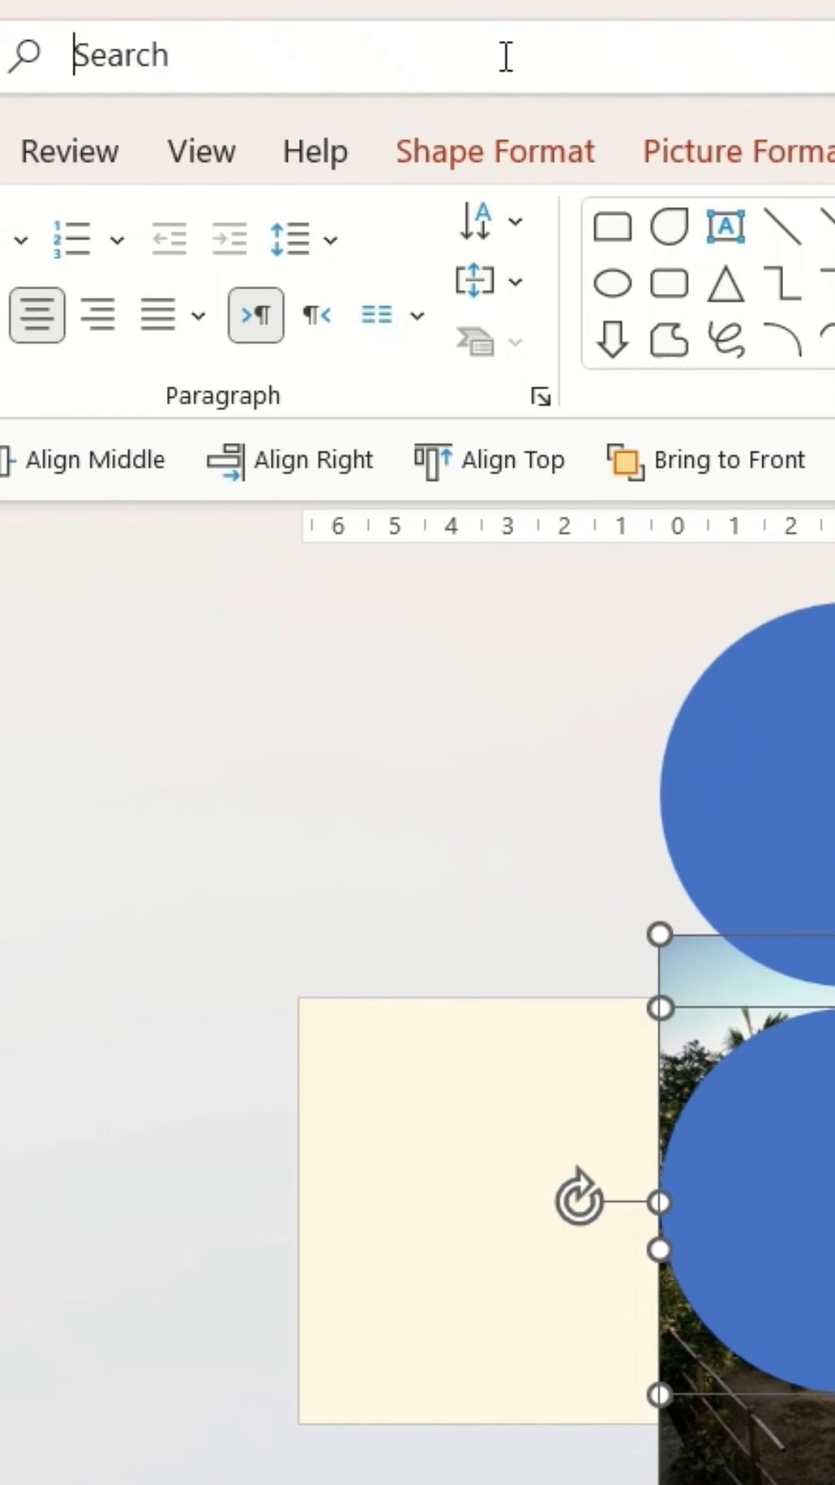
type("m")
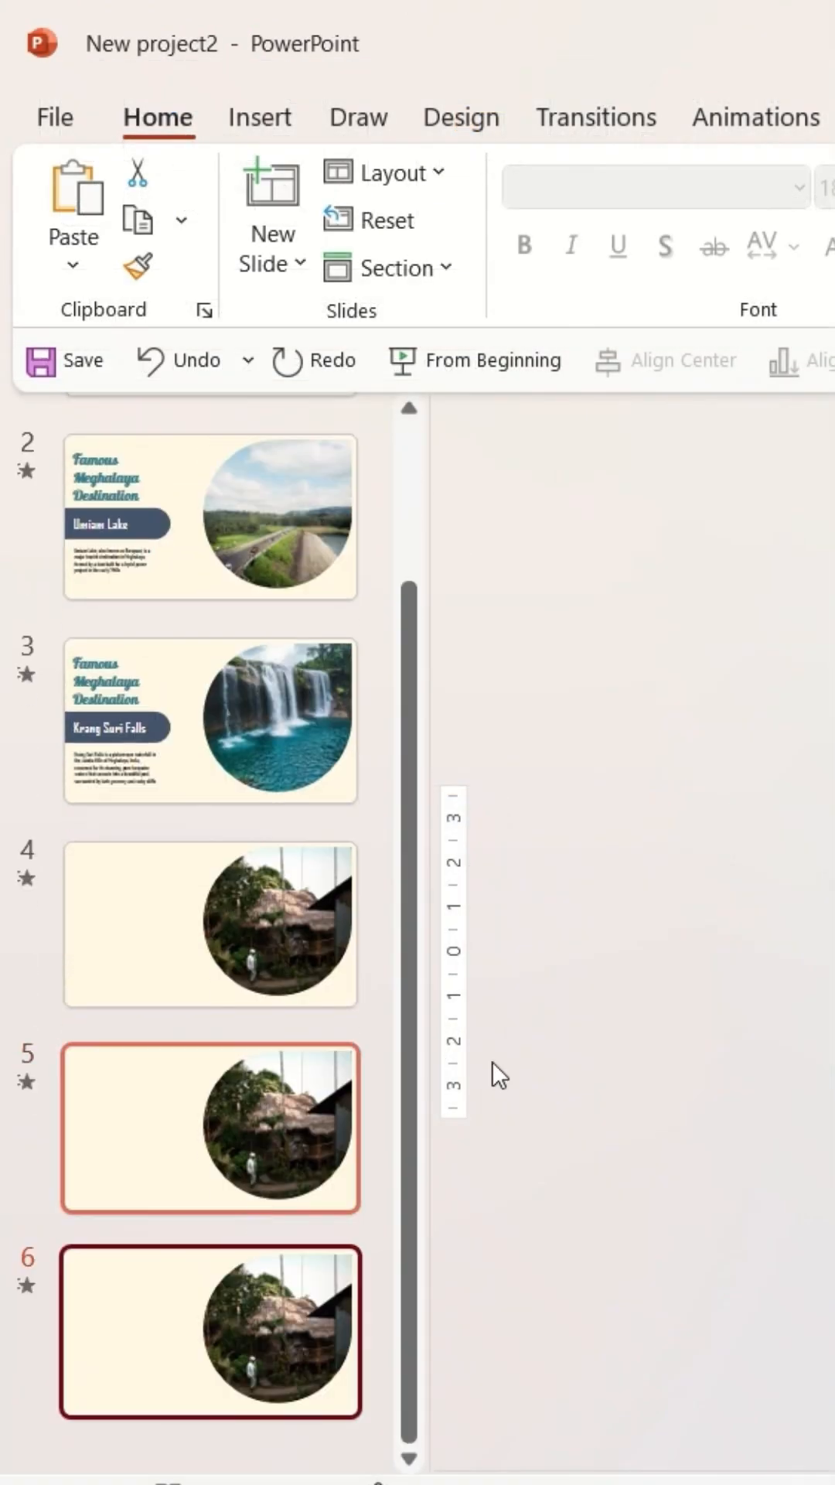
Switch to a duplicated collage slide to clip the next photo into its petal.
left_click(209, 1126)
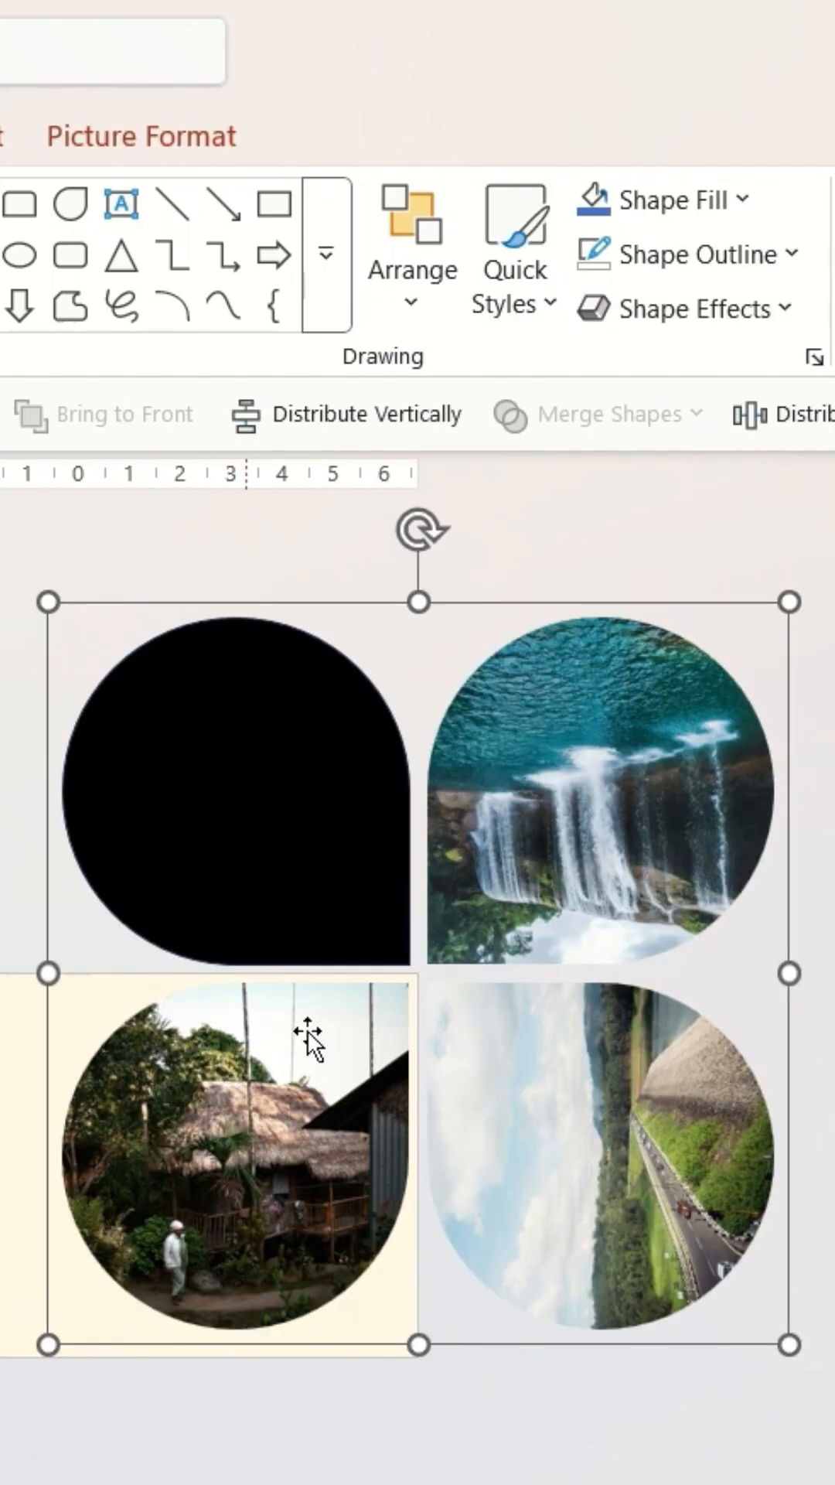
mouse_move(420, 536)
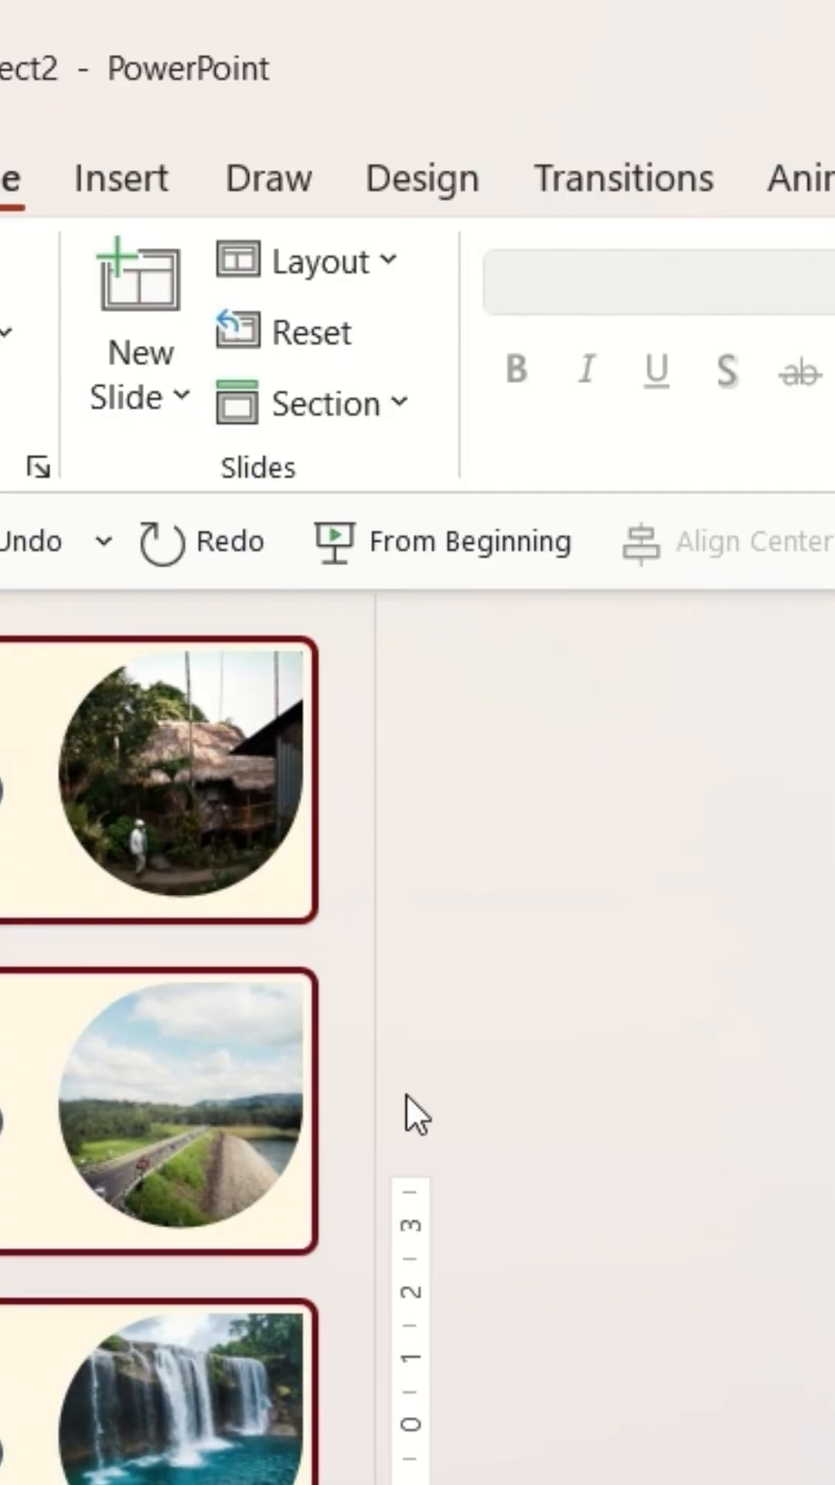
Expand the Transitions gallery to browse effects for the collage slides.
left_click(623, 179)
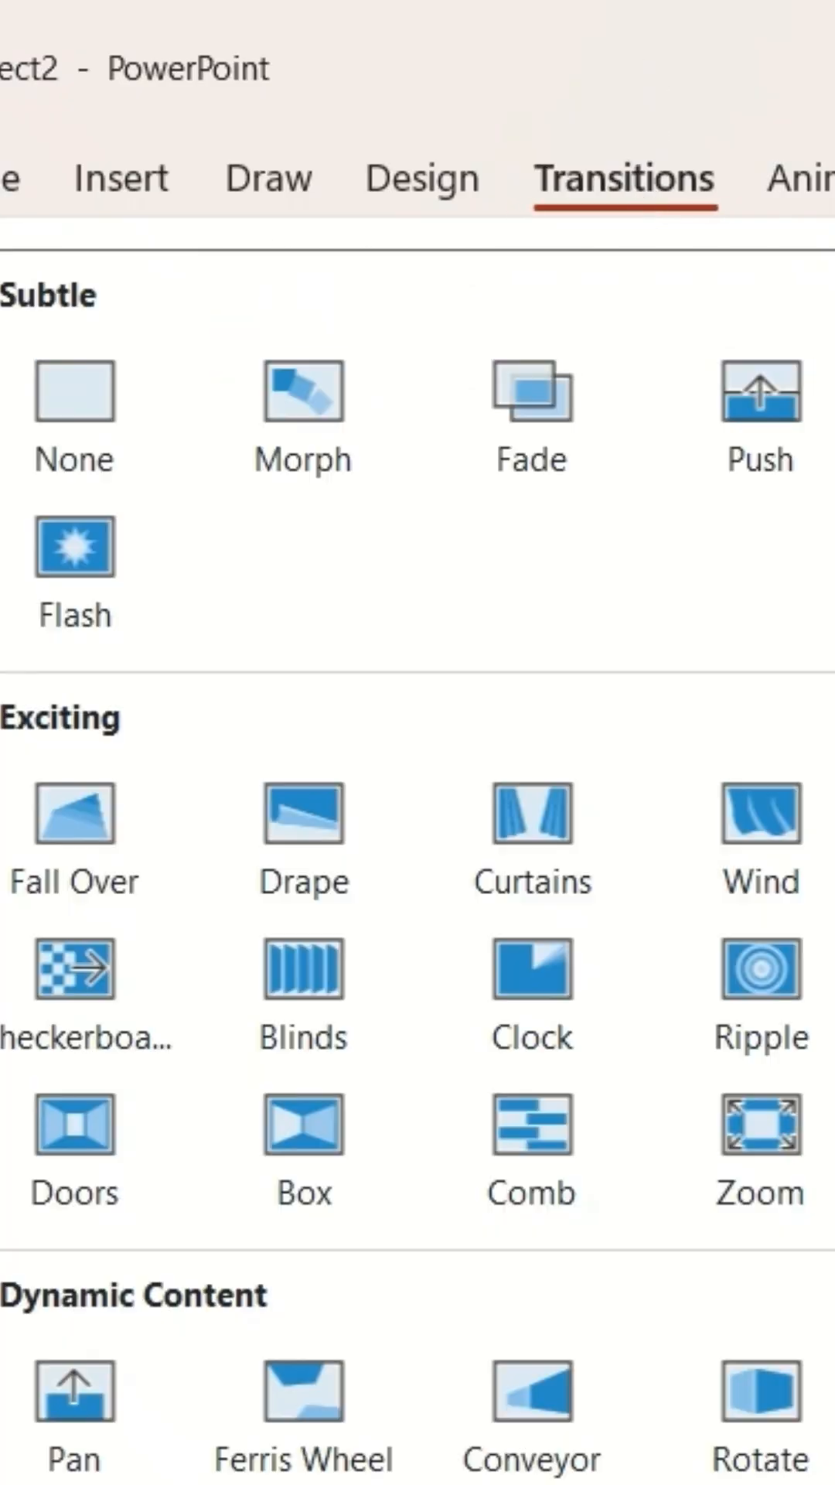